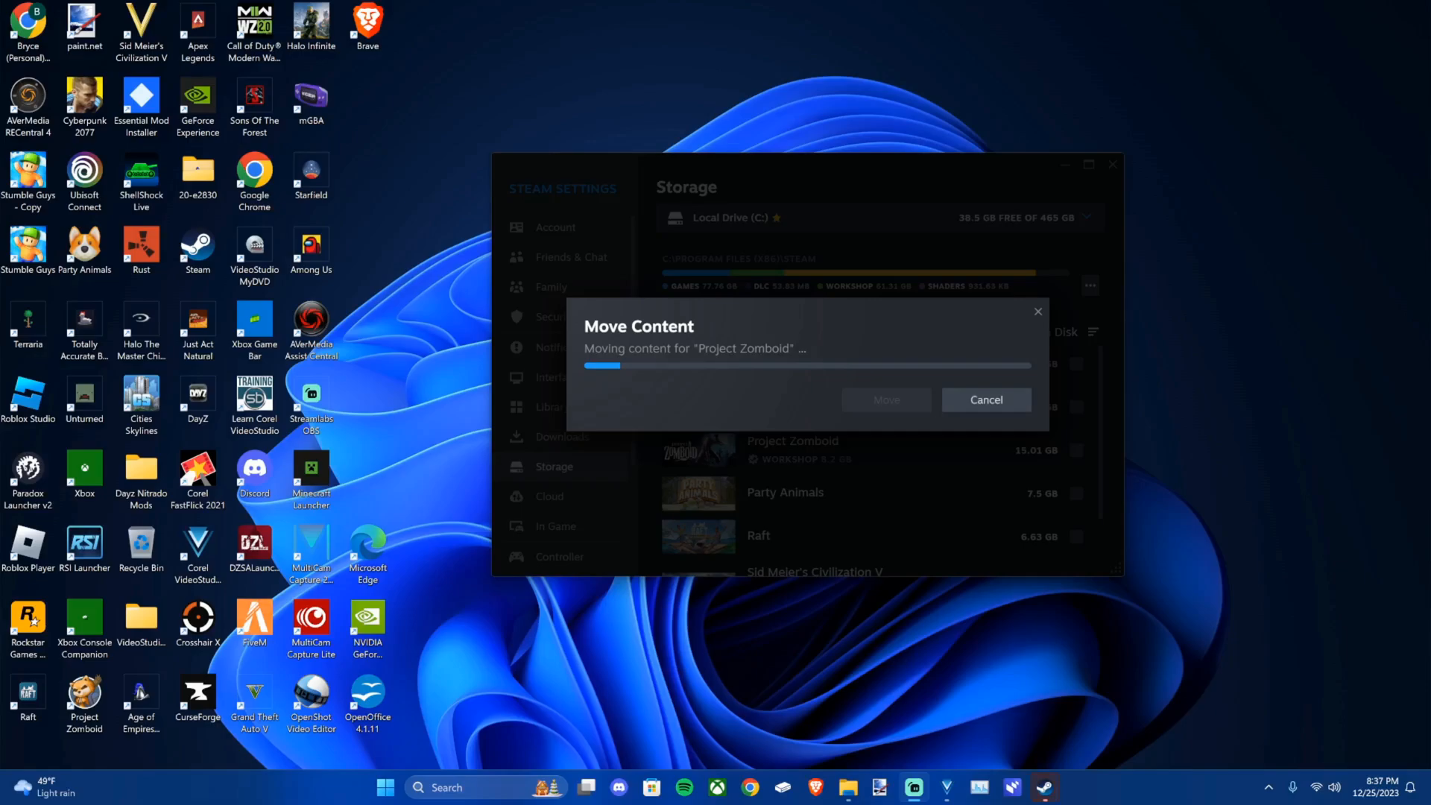
pyautogui.moveTo(901, 455)
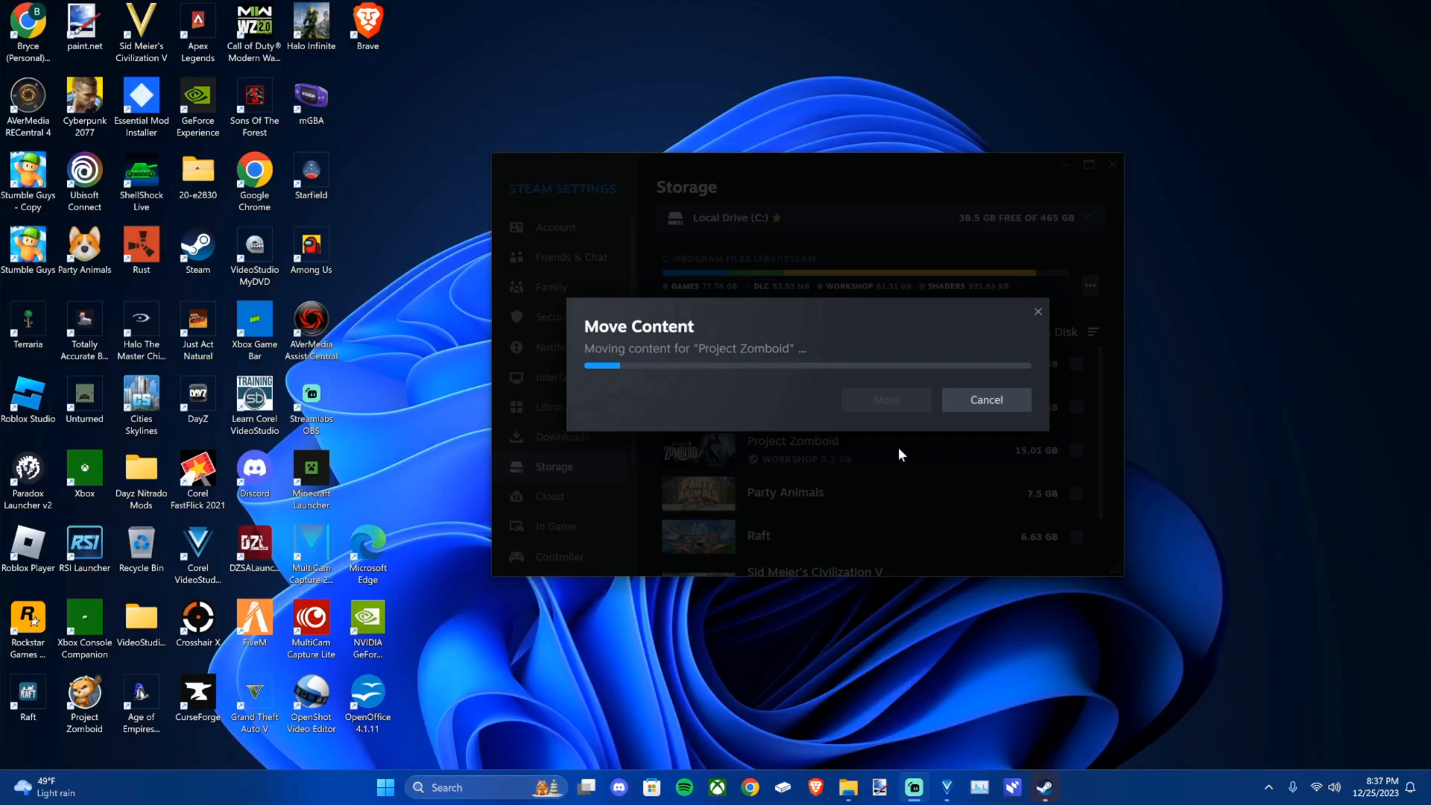
pyautogui.moveTo(834, 460)
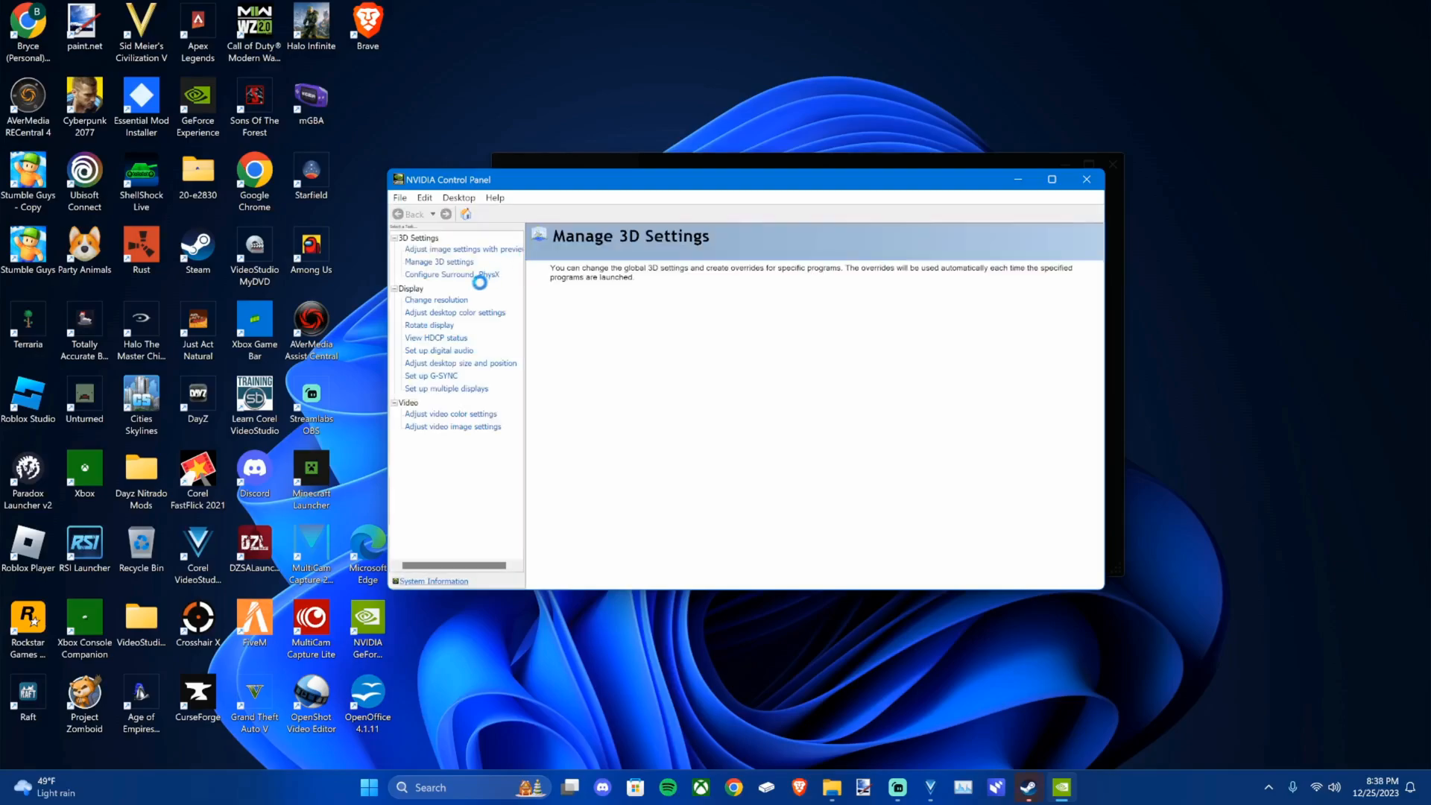
# Go to Manage 3D settings and open the DSR - Factors setting in Global Settings.
pyautogui.click(439, 261)
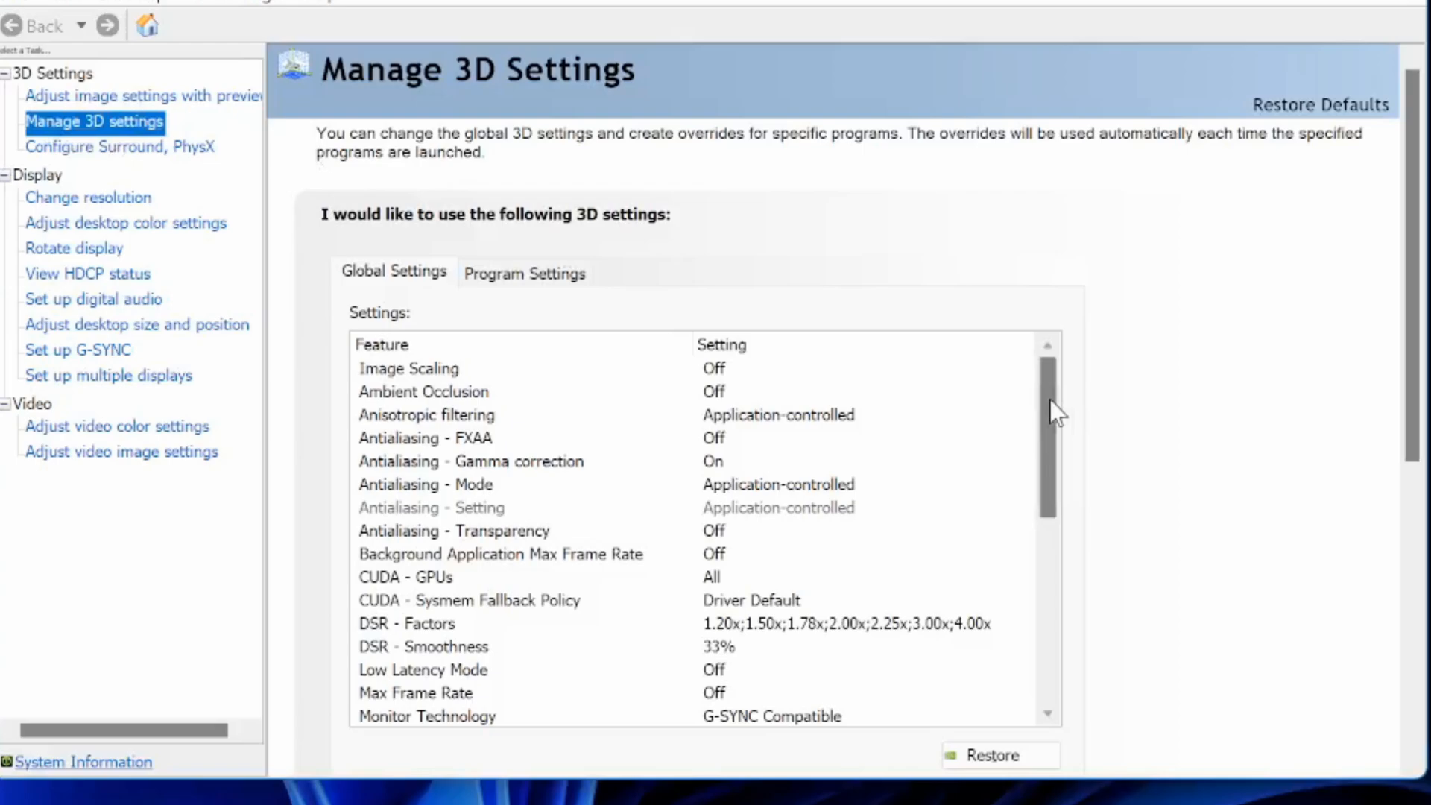
pyautogui.scroll(-3)
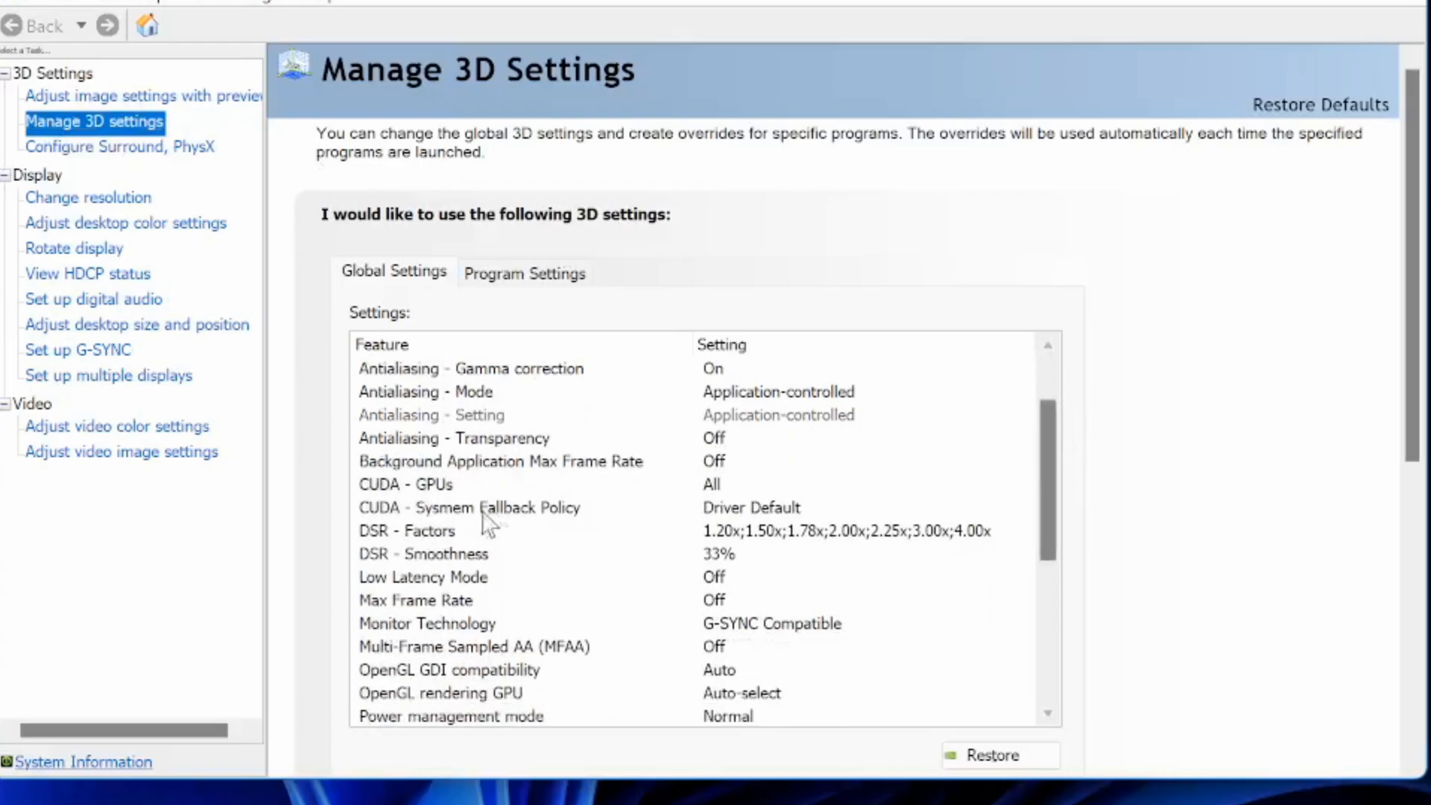
pyautogui.click(406, 530)
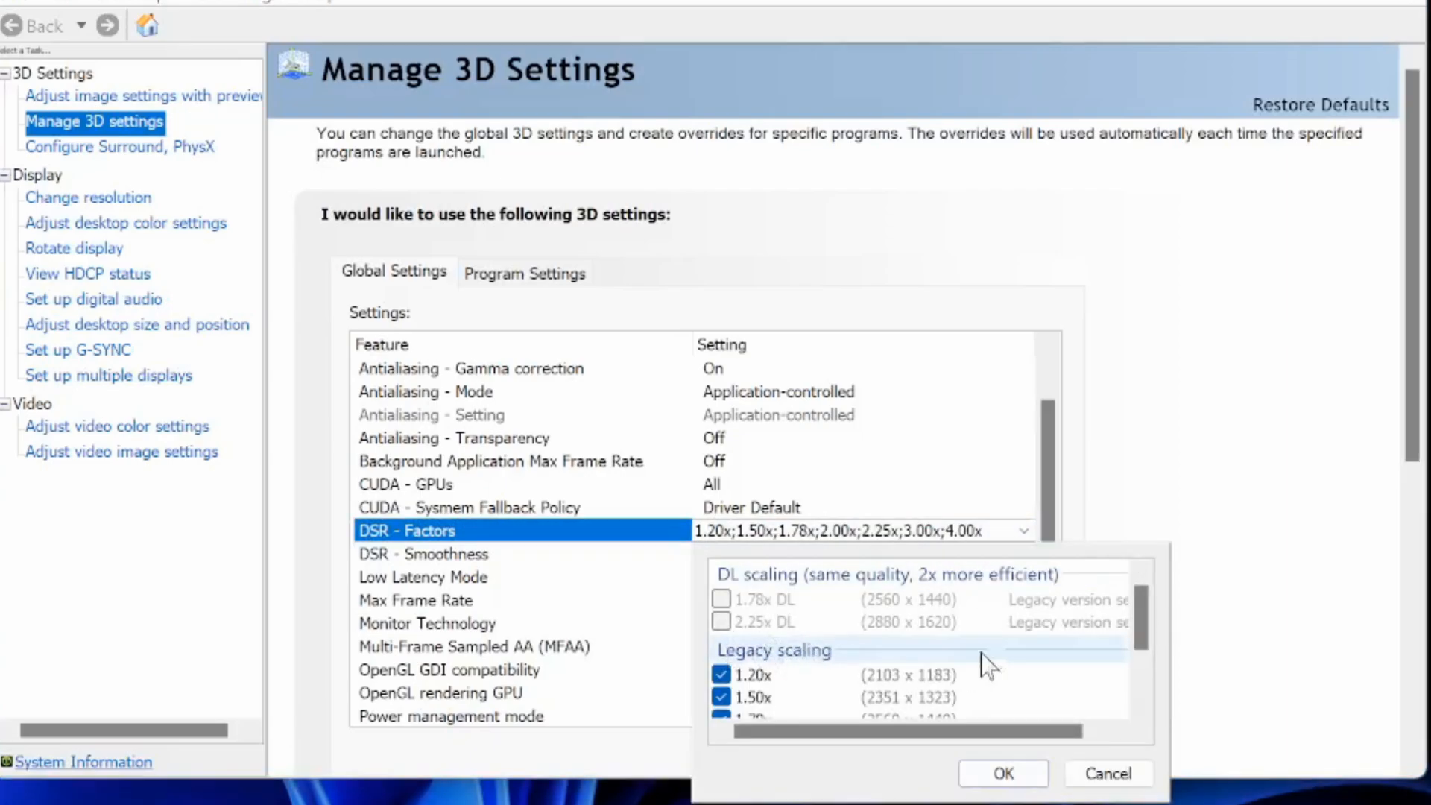
# Confirm all legacy DSR factors from 1.20x to 4.00x are checked and apply them.
pyautogui.scroll(-3)
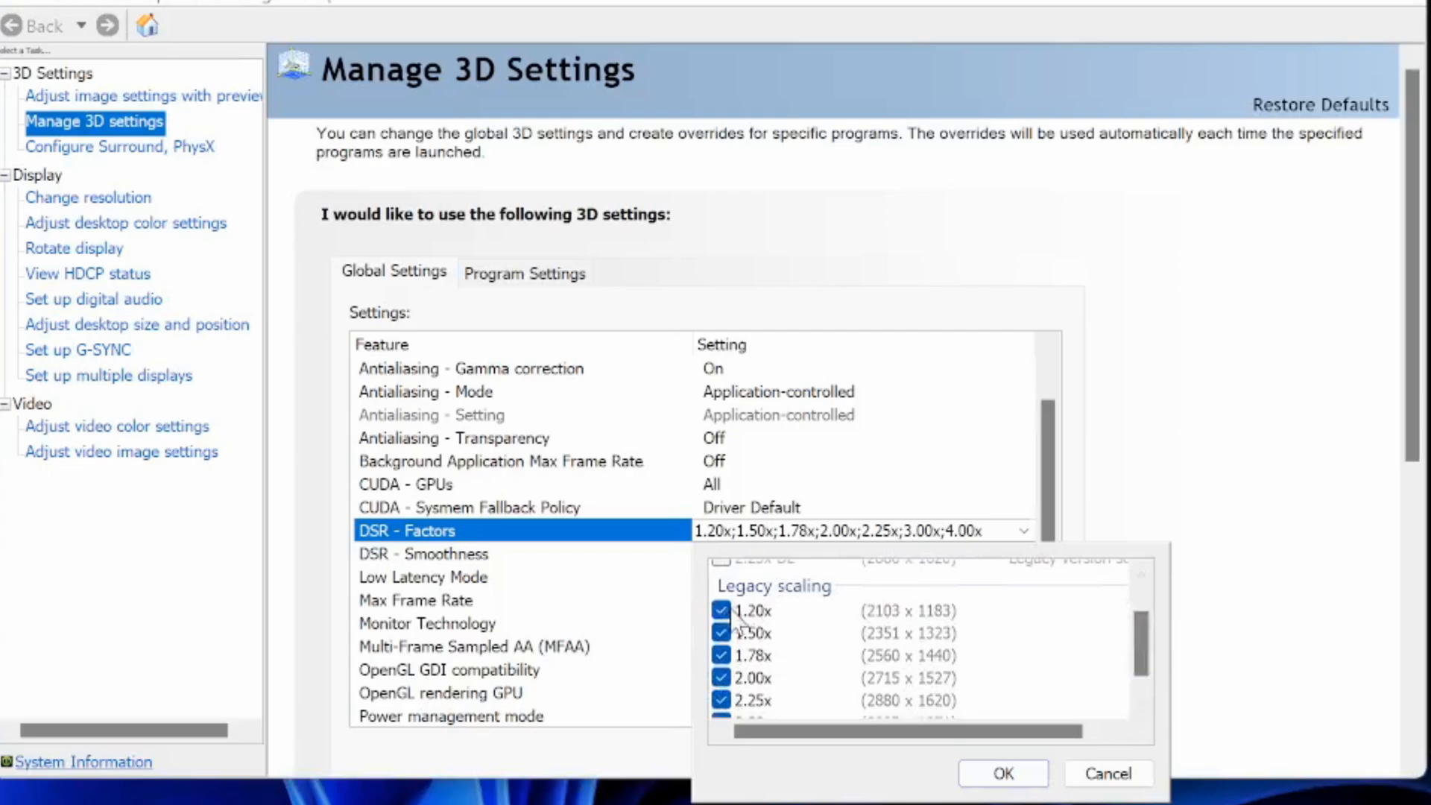
pyautogui.scroll(-3)
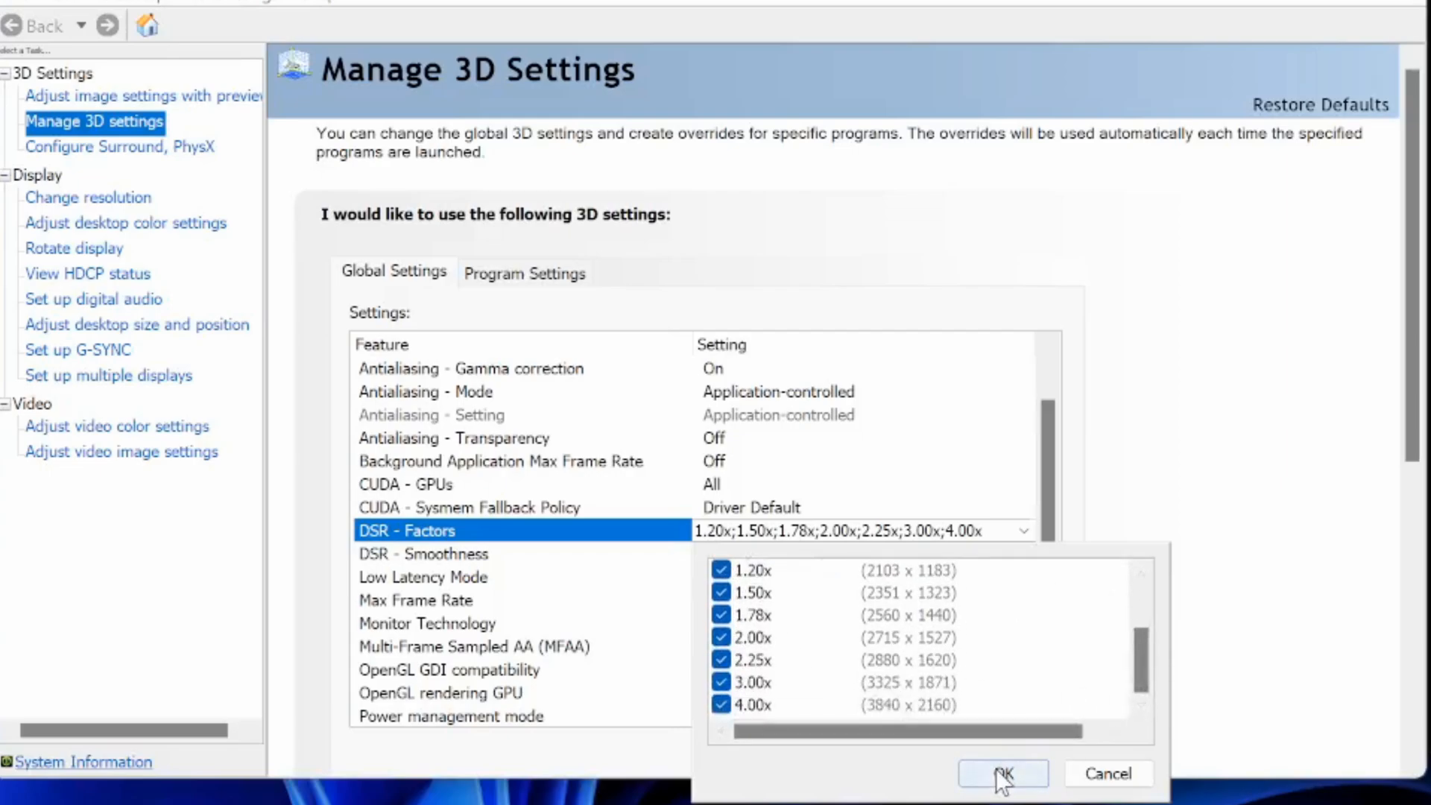
pyautogui.click(1003, 794)
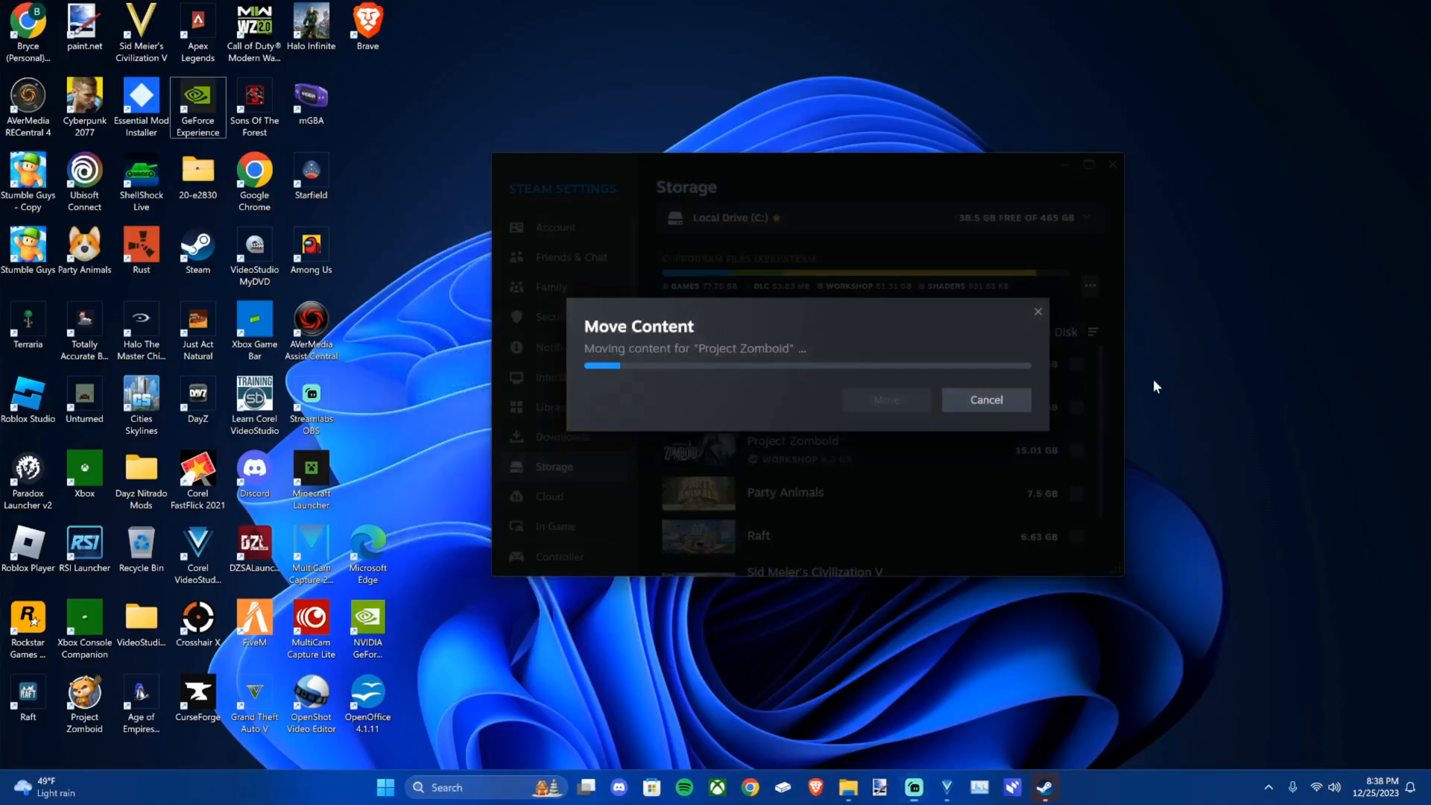
pyautogui.moveTo(1203, 512)
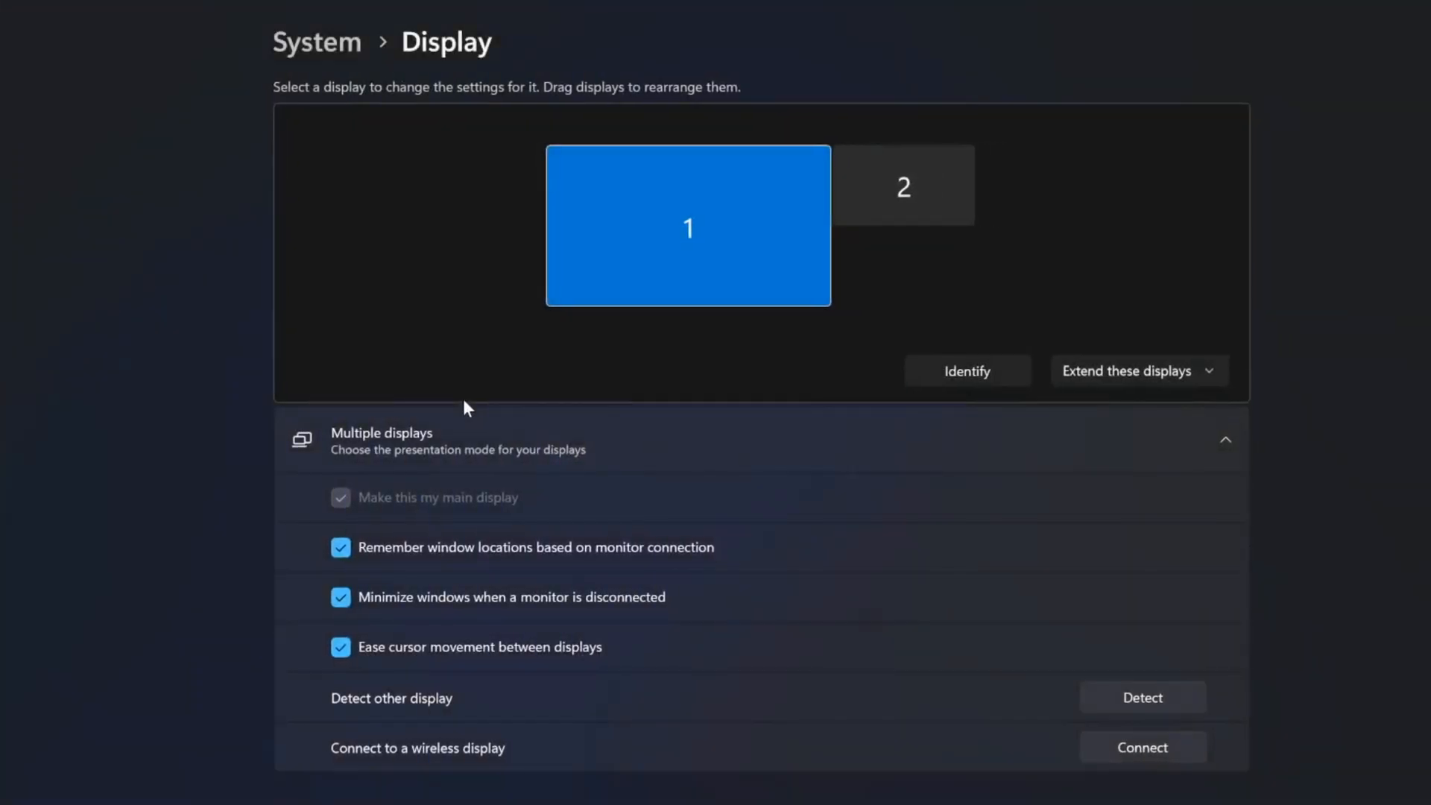
pyautogui.moveTo(837, 215)
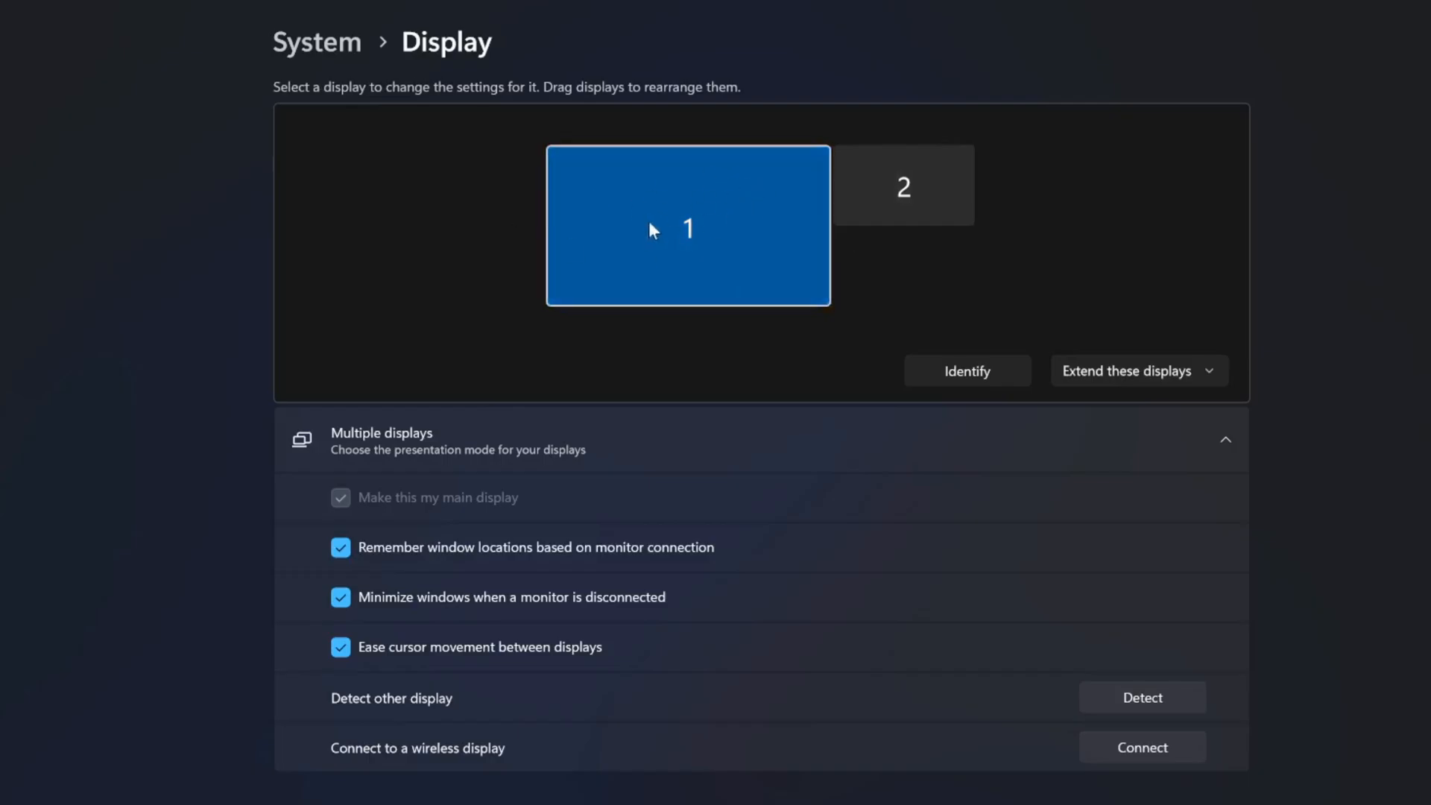
# Select 3840 × 2160 from the Display resolution list under Scale & layout.
pyautogui.scroll(-3)
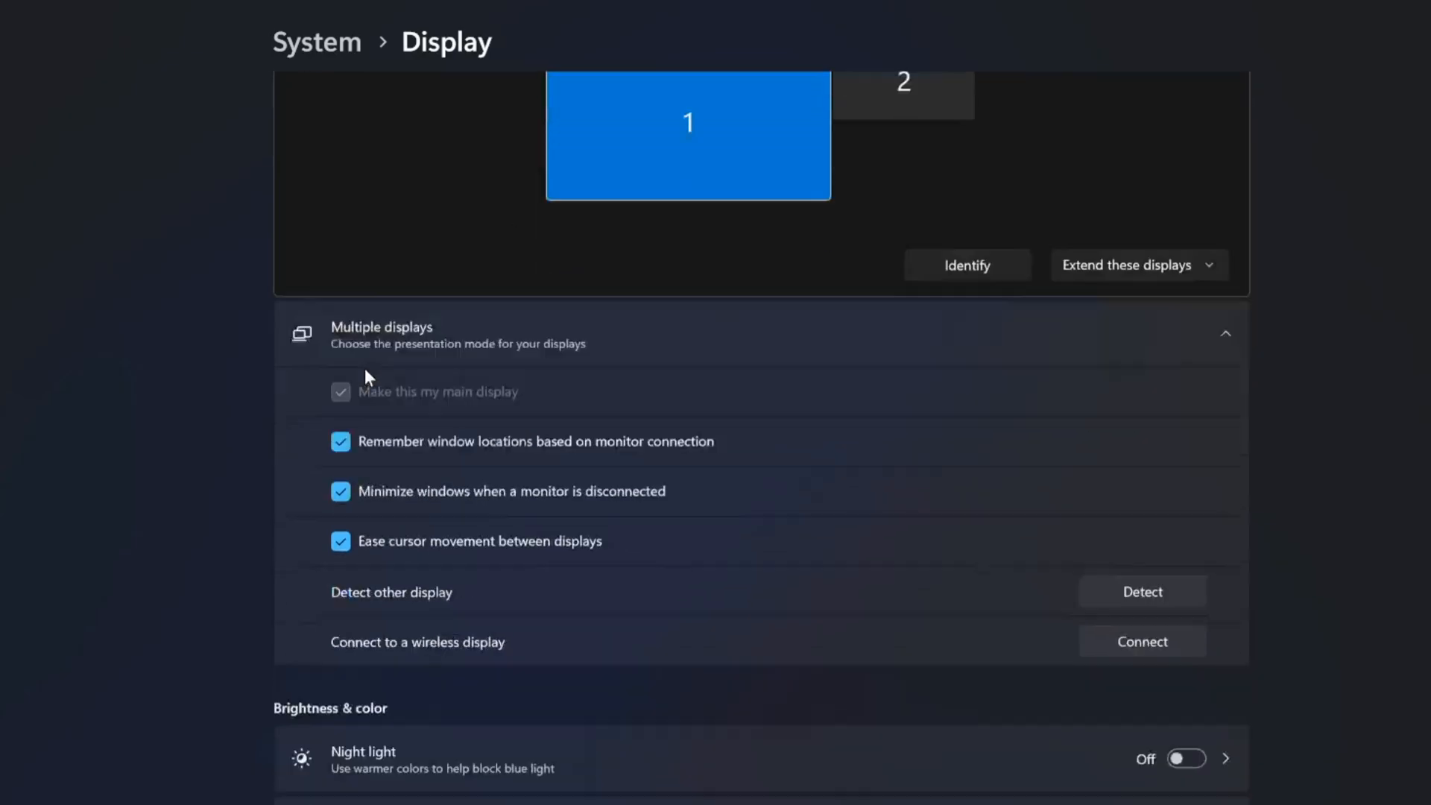
pyautogui.scroll(-3)
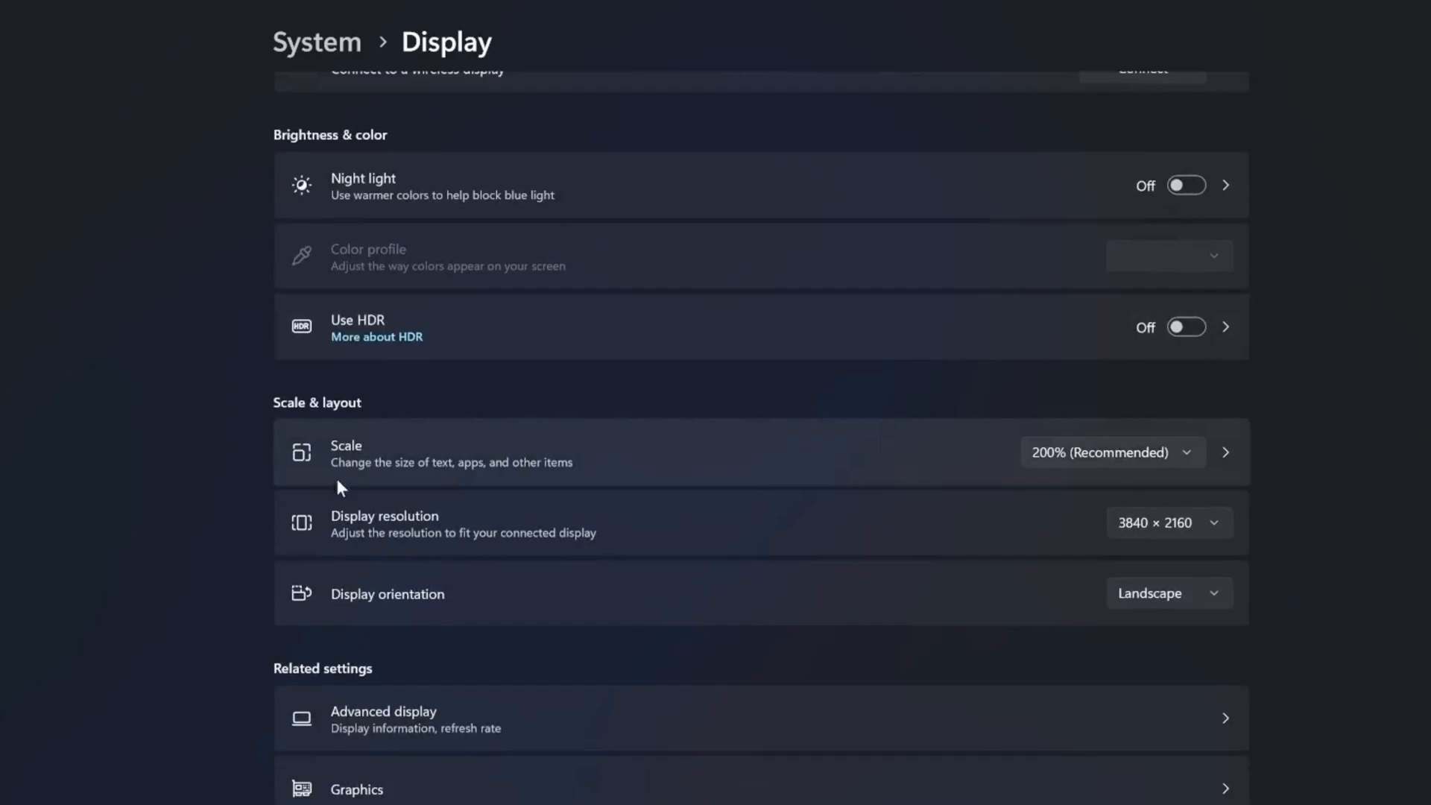
pyautogui.click(1169, 523)
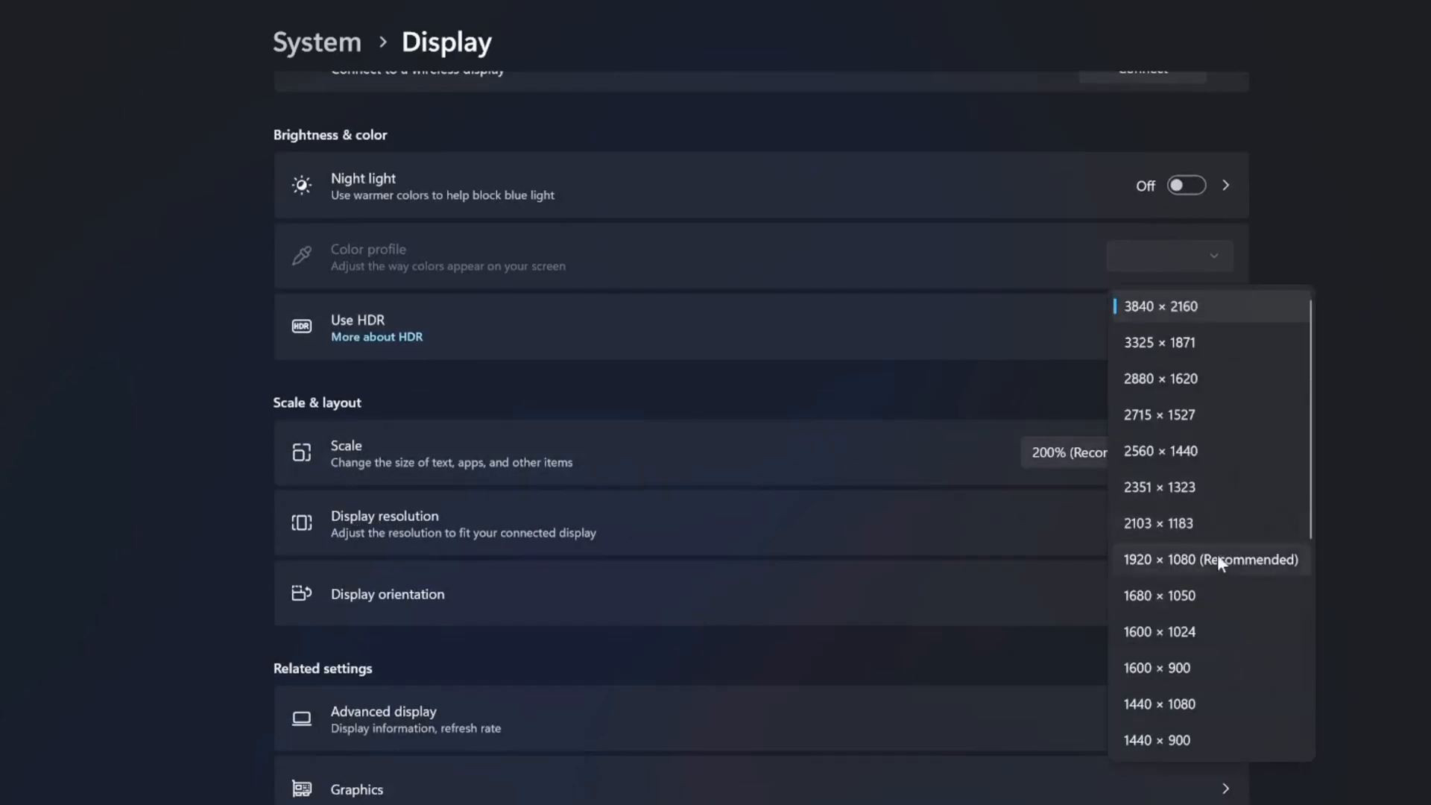
pyautogui.moveTo(1225, 590)
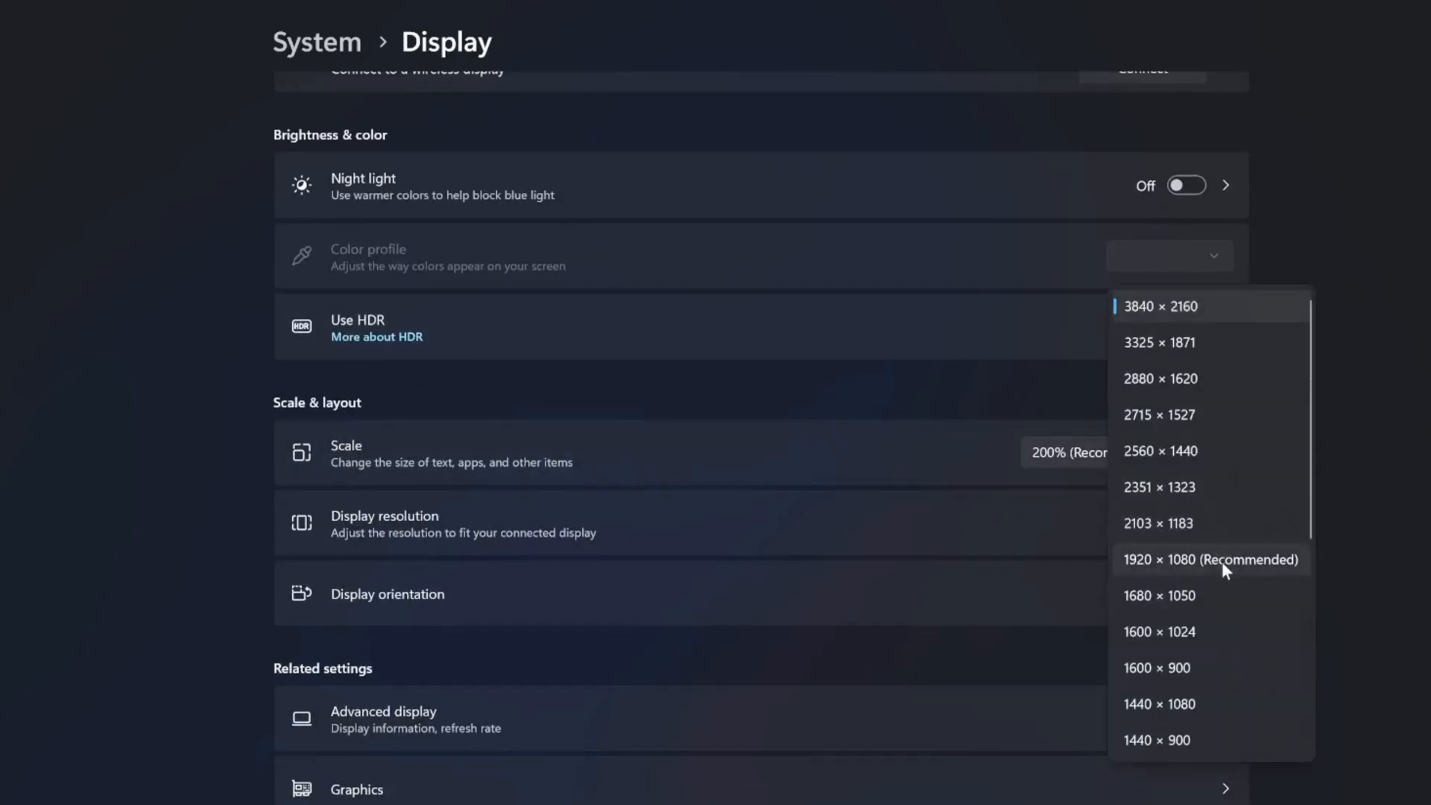
pyautogui.moveTo(1195, 323)
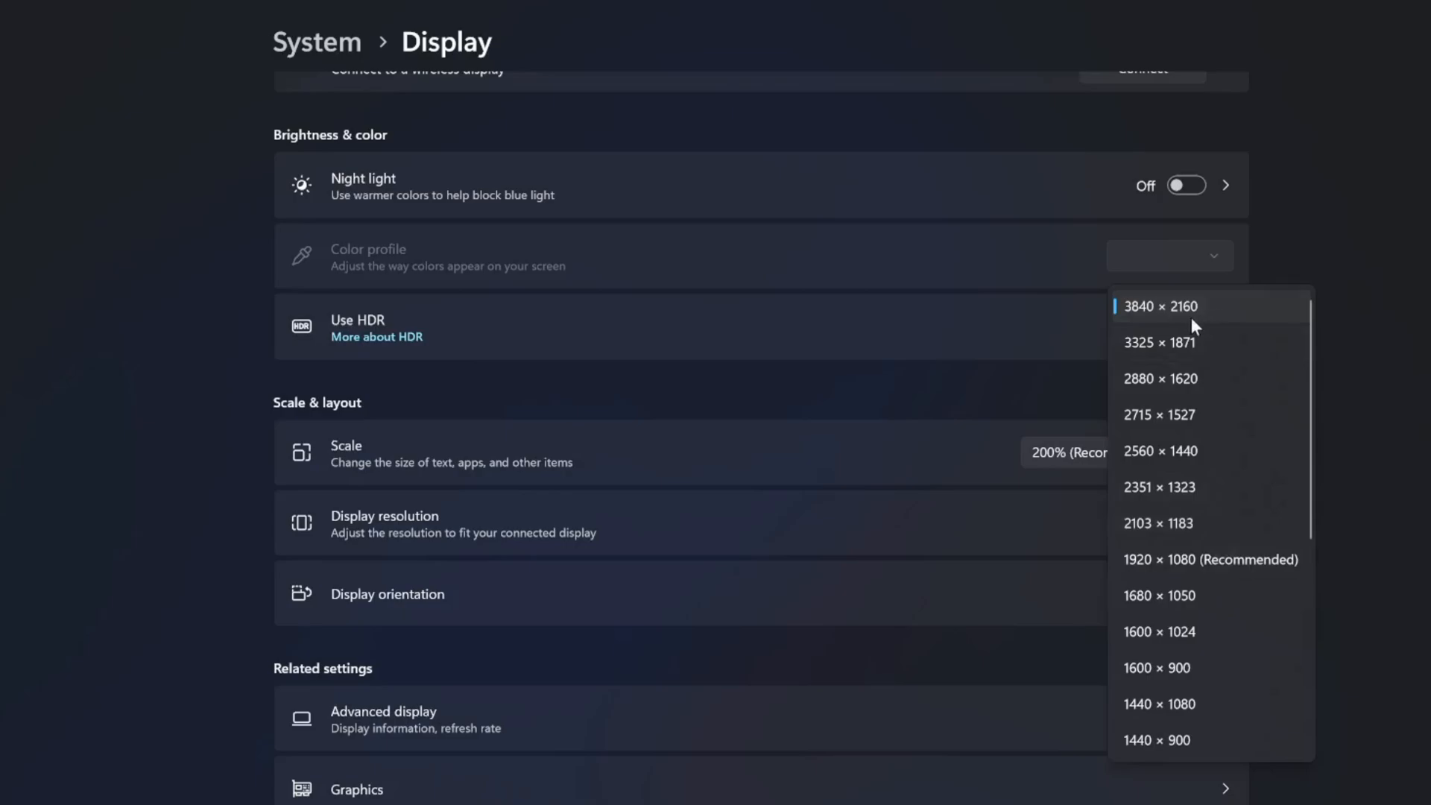
pyautogui.click(1173, 306)
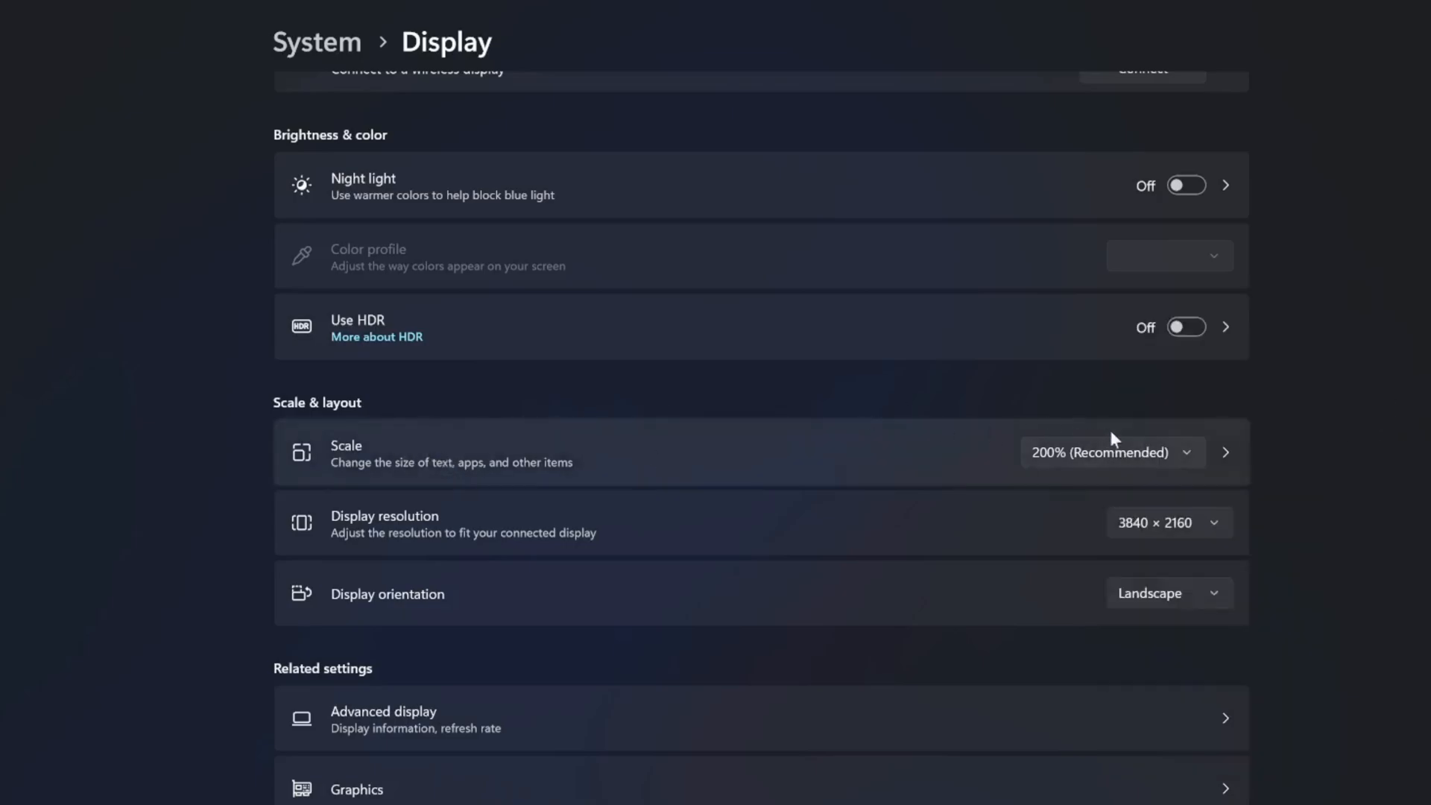
pyautogui.click(1112, 452)
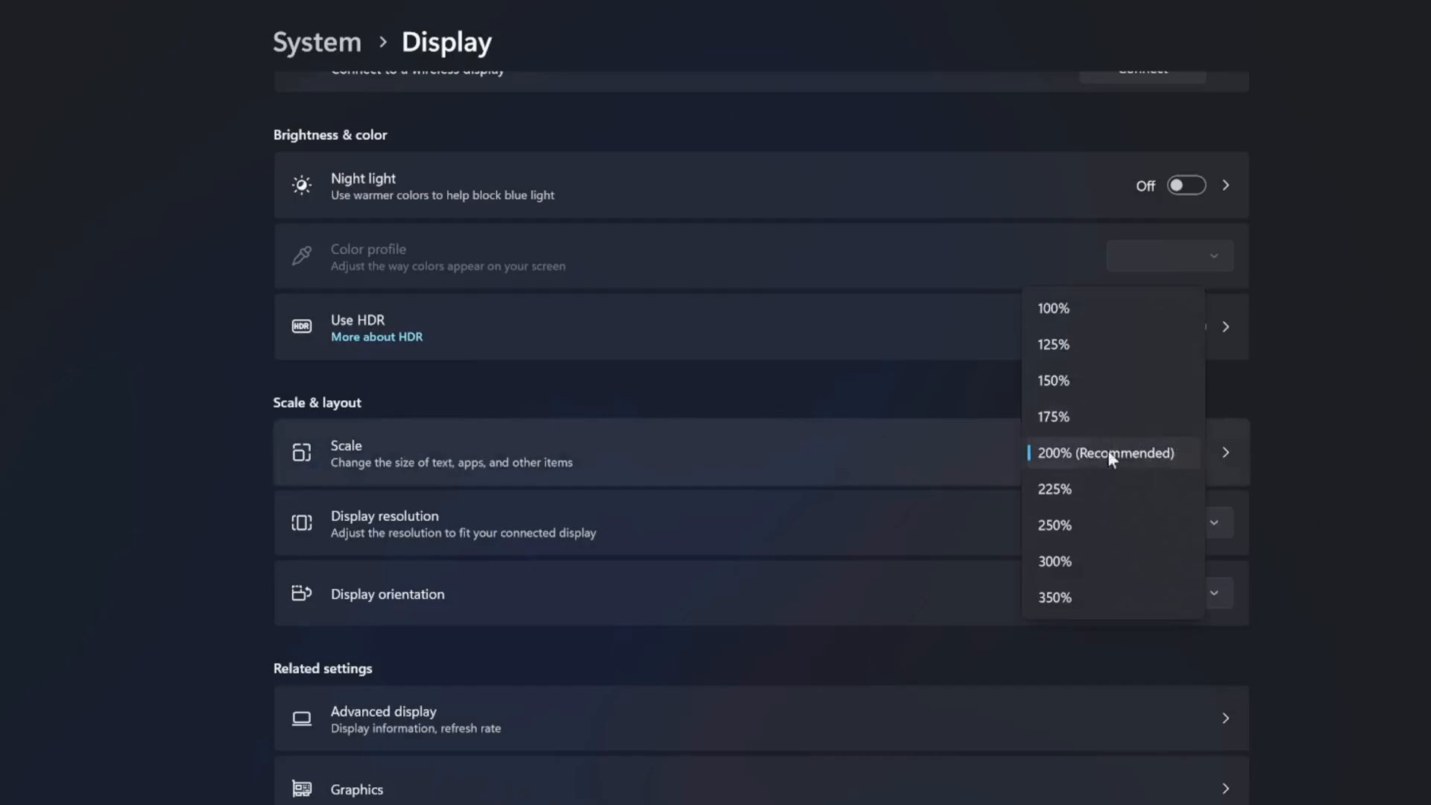
pyautogui.moveTo(1224, 456)
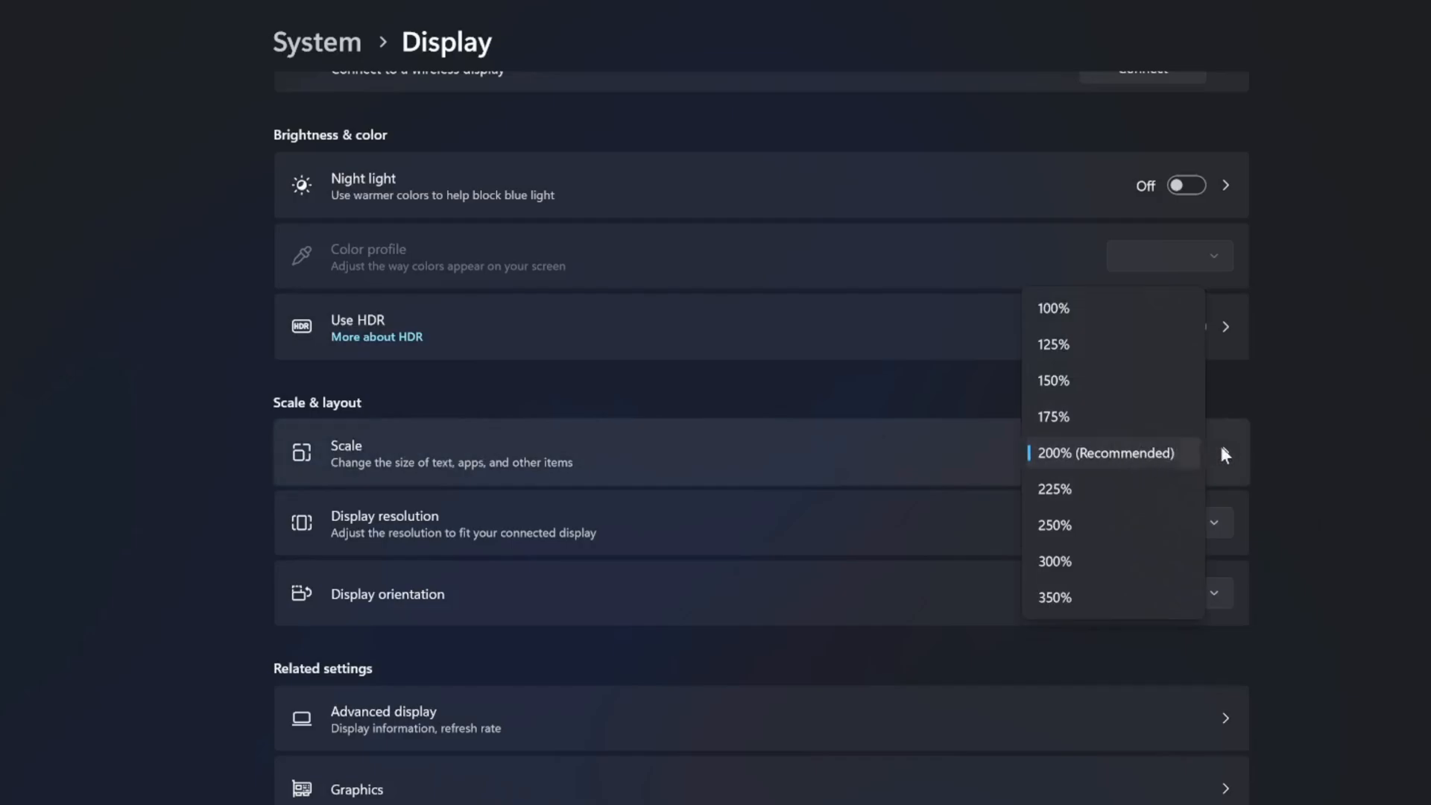
pyautogui.click(1105, 453)
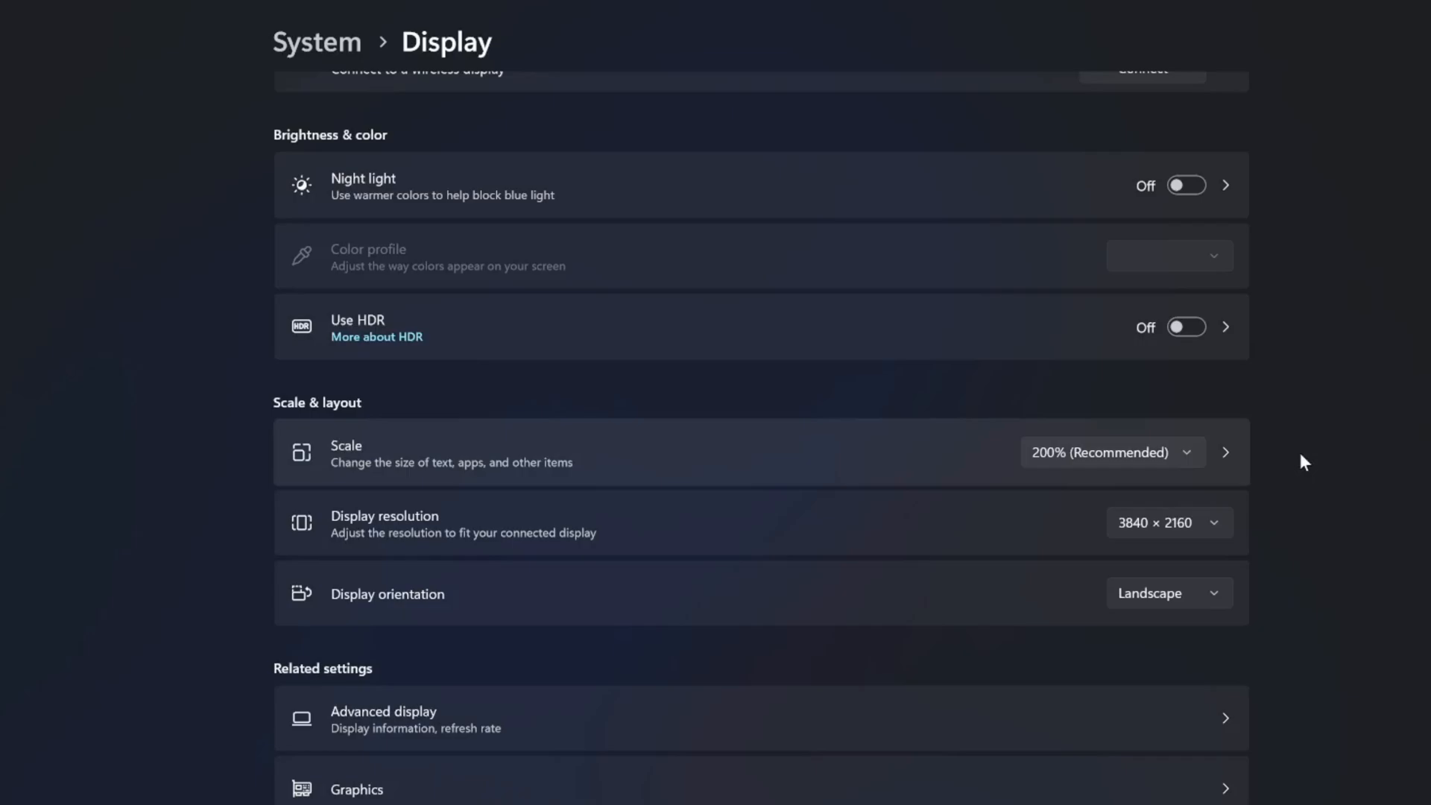
pyautogui.moveTo(1342, 423)
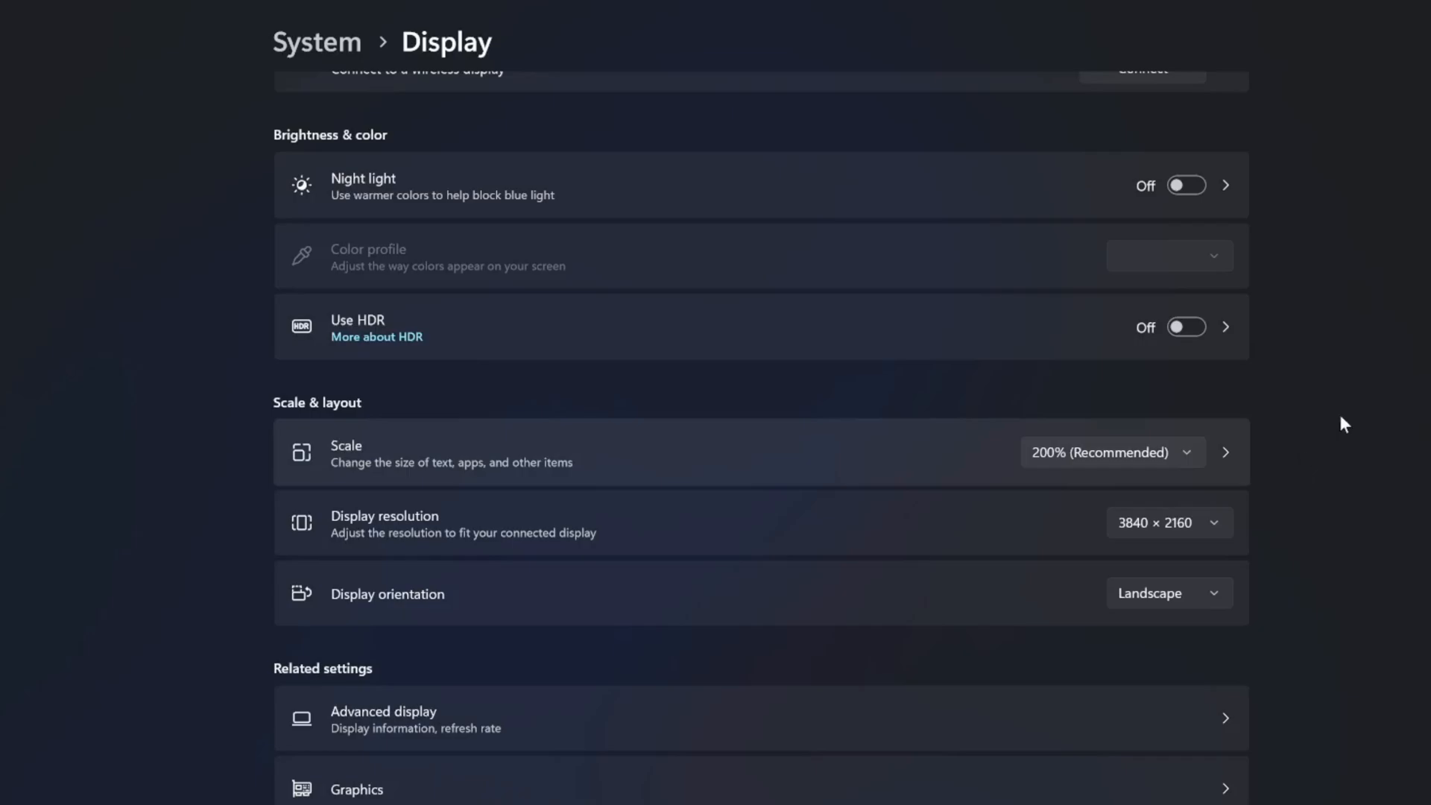
pyautogui.moveTo(1331, 395)
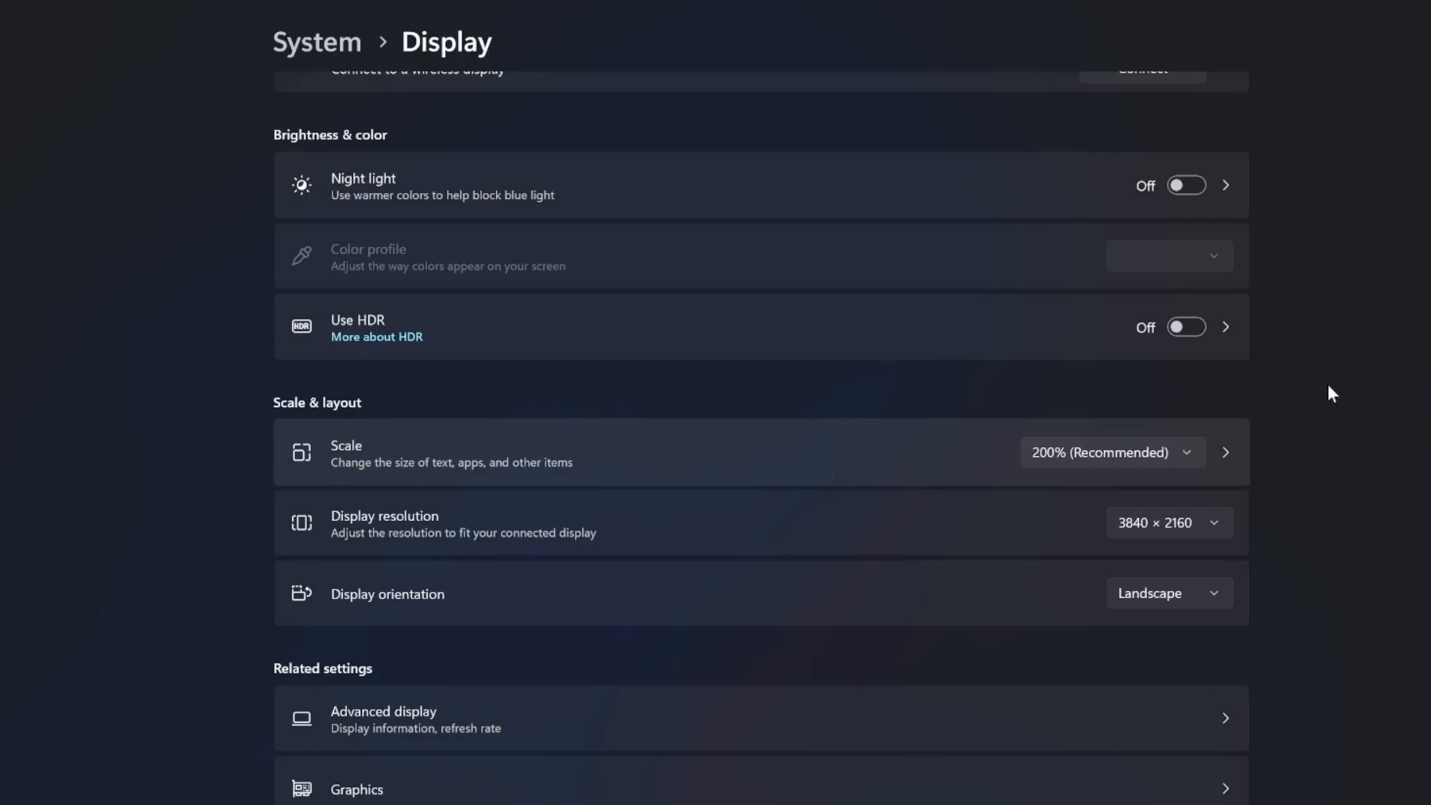